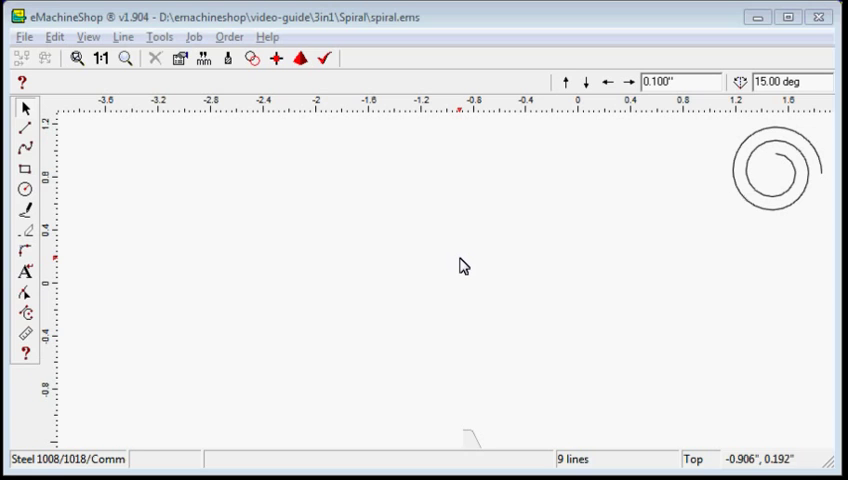
pyautogui.moveTo(715, 152)
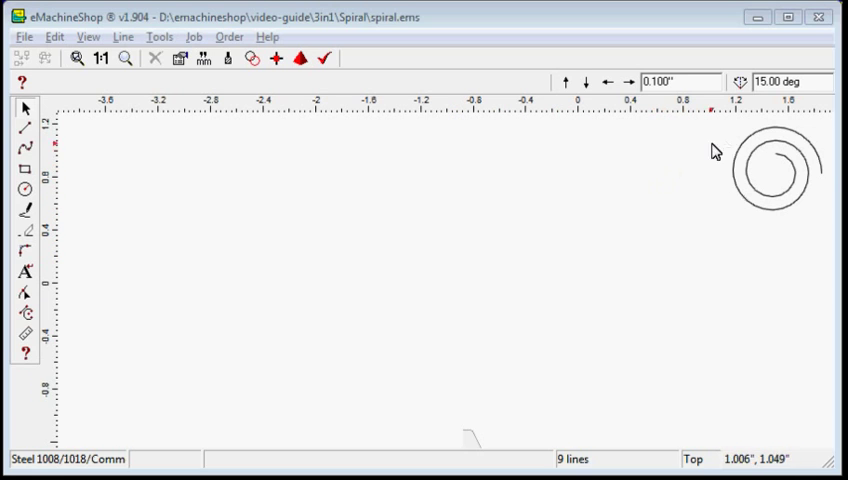
pyautogui.moveTo(714, 189)
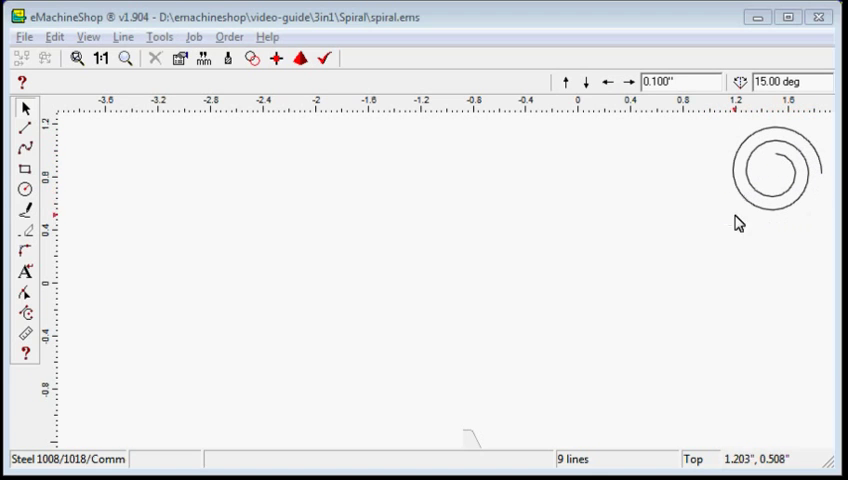
pyautogui.moveTo(568, 202)
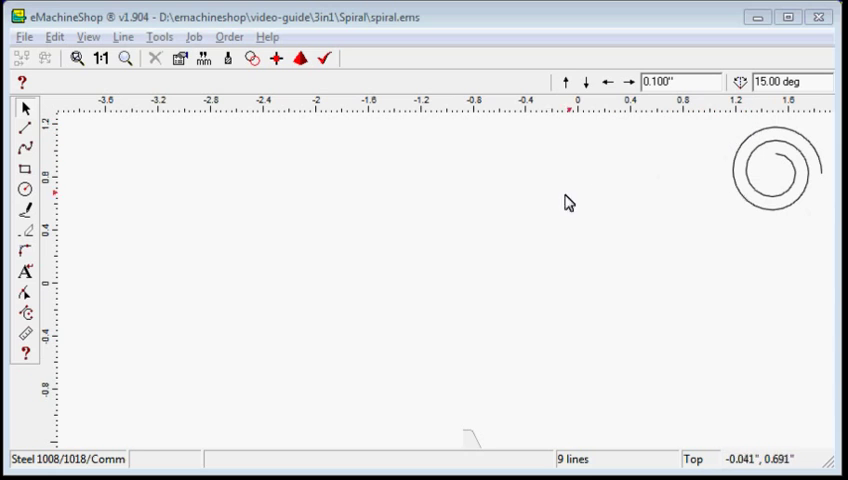
pyautogui.moveTo(421, 268)
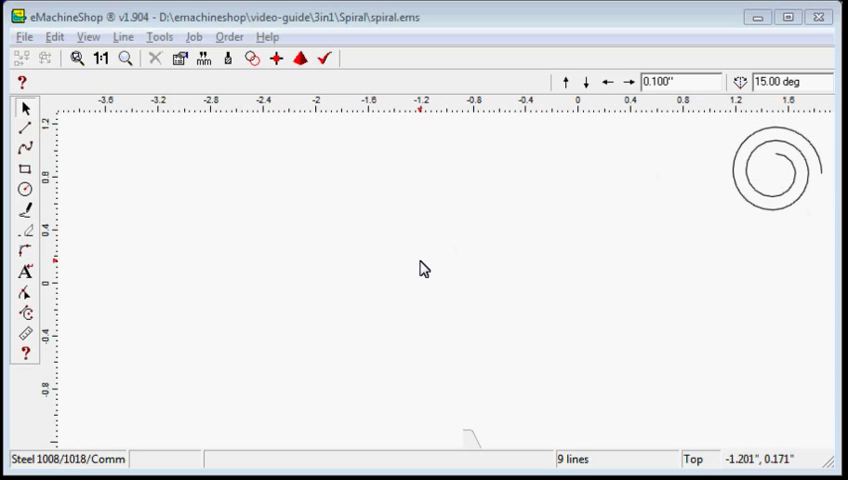
# Draw a circle at the origin and set its diameter to 1.000".
pyautogui.click(24, 189)
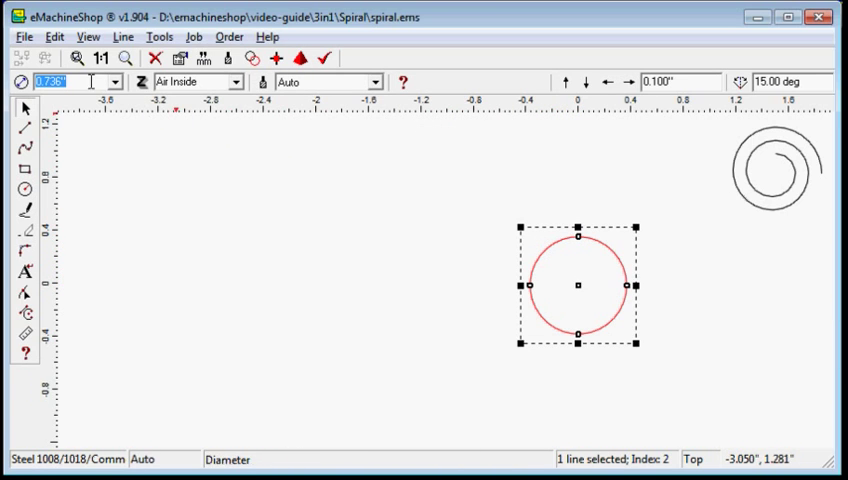
pyautogui.write('1.000"')
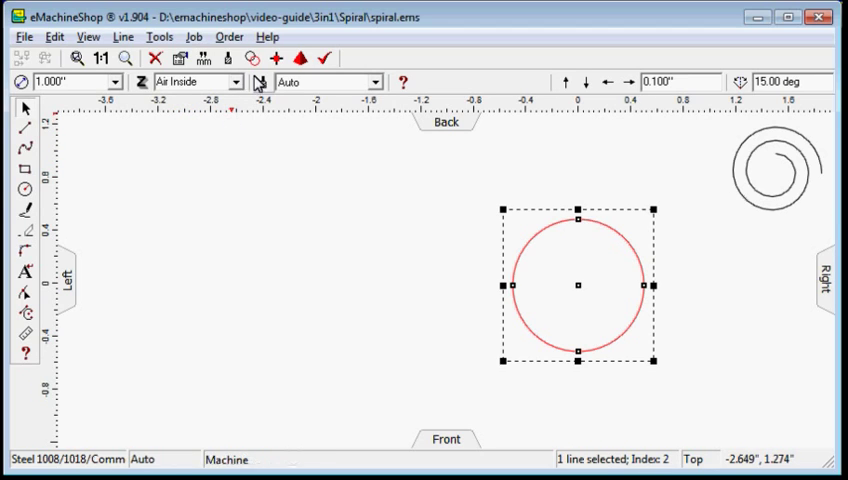
# Copy the circle into concentric rings with increasing diameters up to 2.000".
pyautogui.click(260, 58)
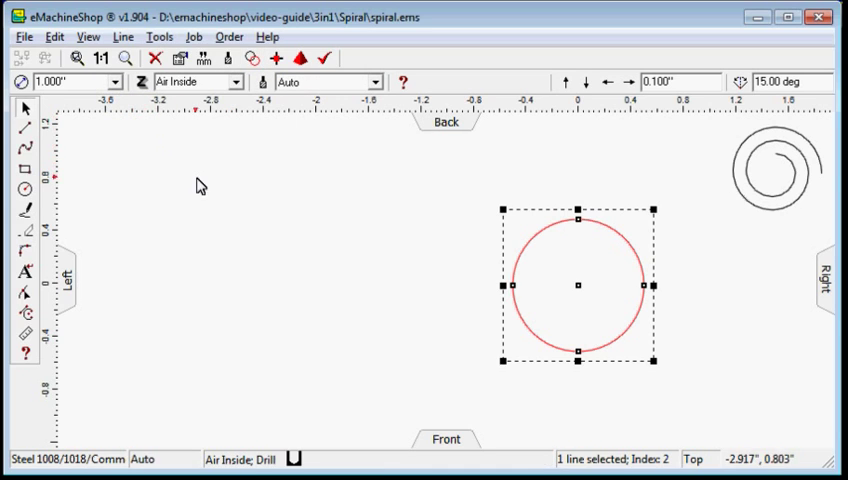
pyautogui.moveTo(238, 128)
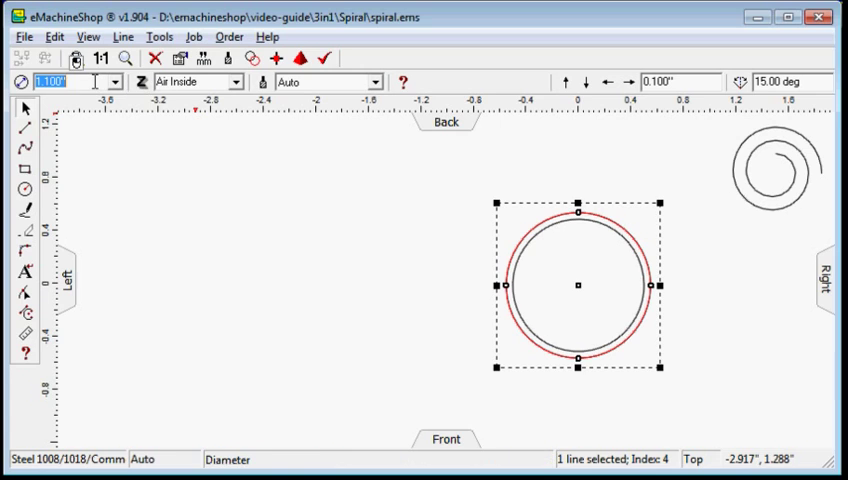
pyautogui.write('1')
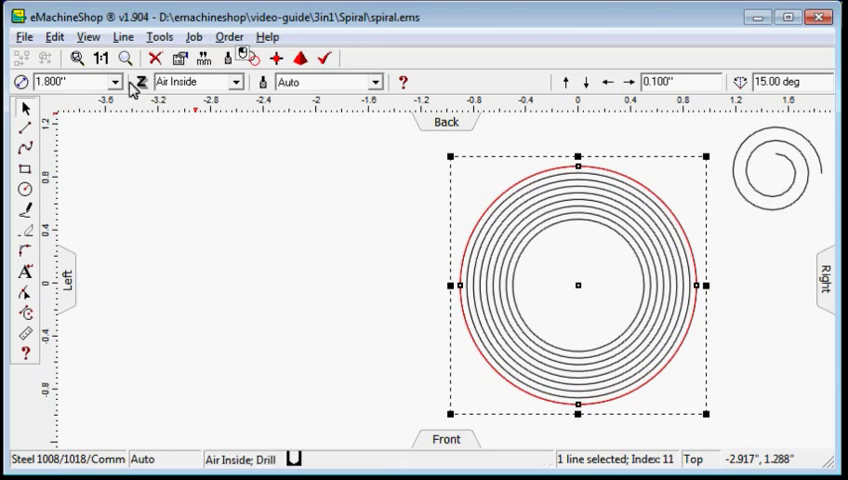
pyautogui.write('2.000"')
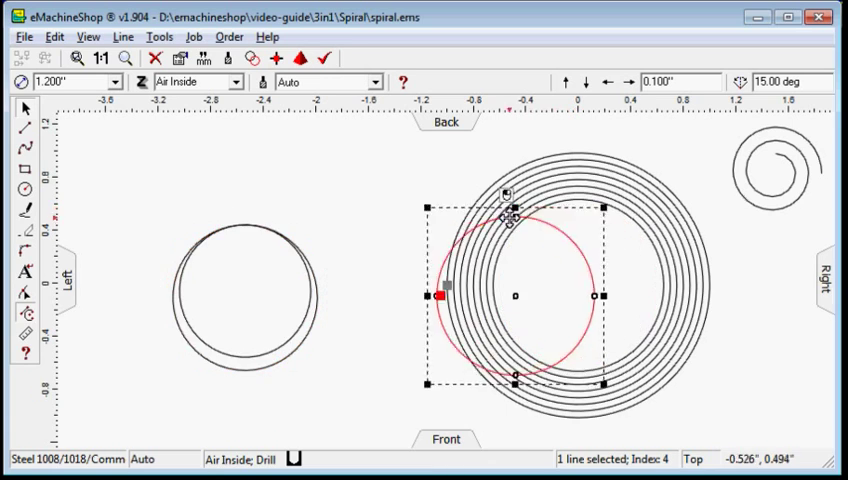
# Drag the 1.200" and 1.500" circles left into the offset group.
pyautogui.moveTo(513, 297); pyautogui.dragTo(237, 297)
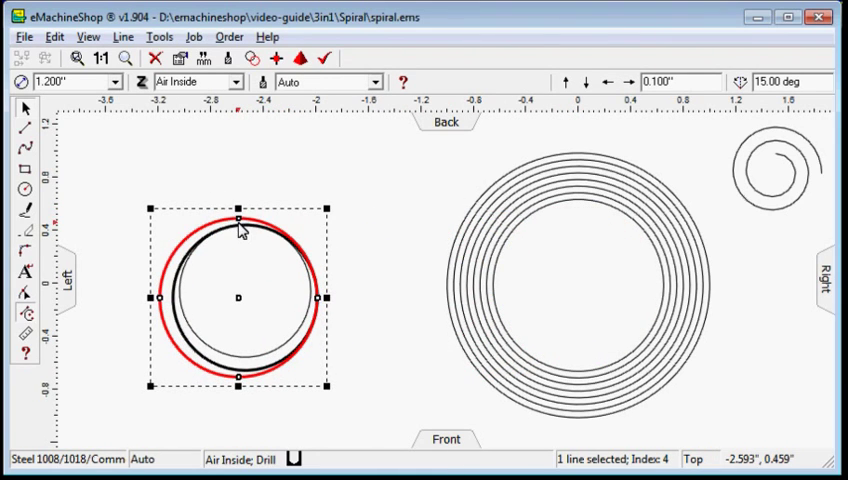
pyautogui.moveTo(620, 235)
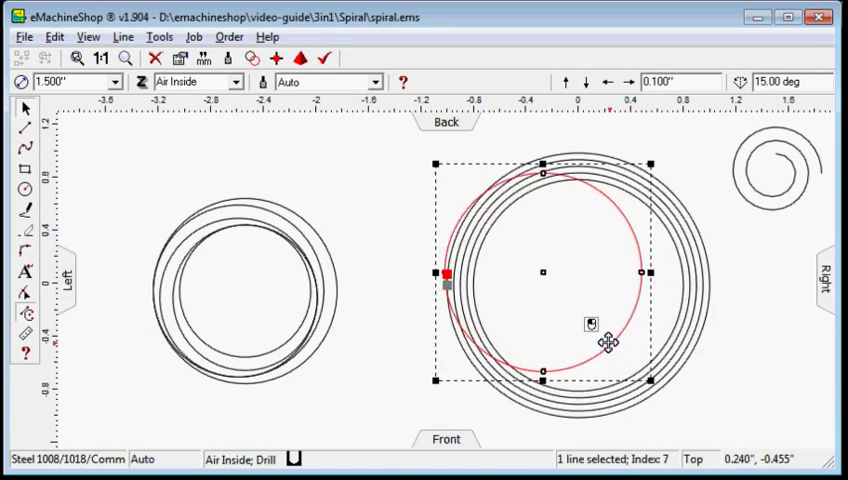
pyautogui.moveTo(605, 342); pyautogui.dragTo(378, 332)
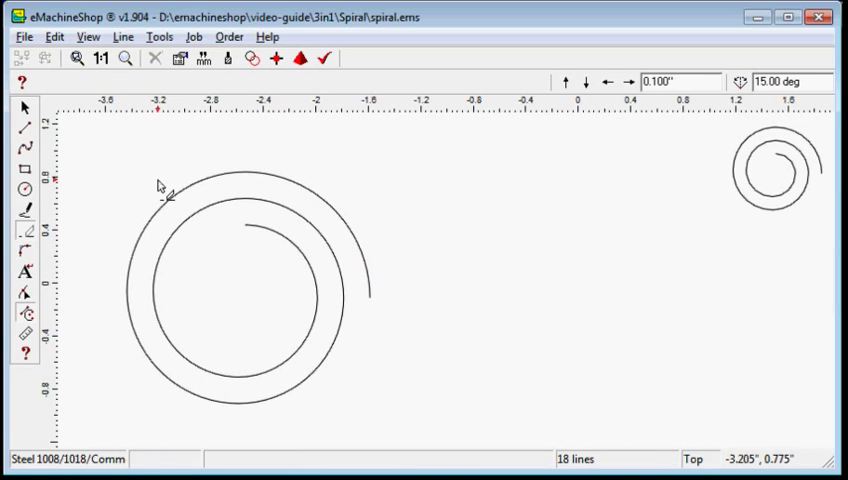
pyautogui.click(23, 106)
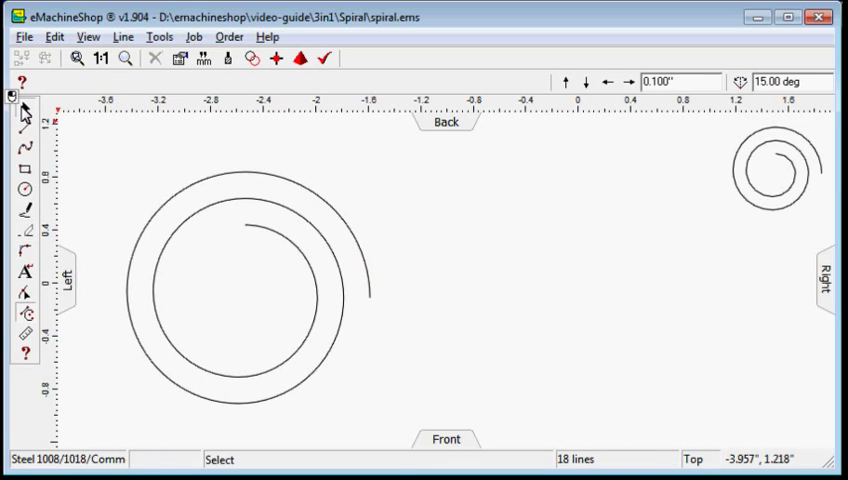
pyautogui.moveTo(391, 317)
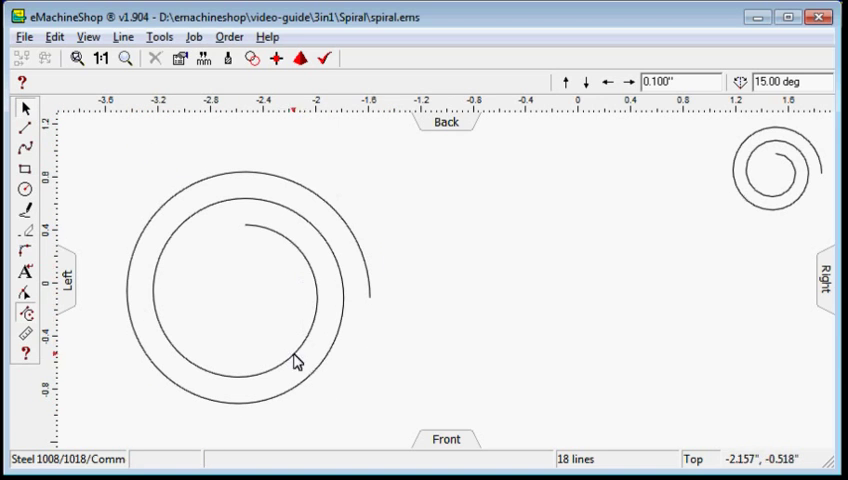
pyautogui.moveTo(333, 393)
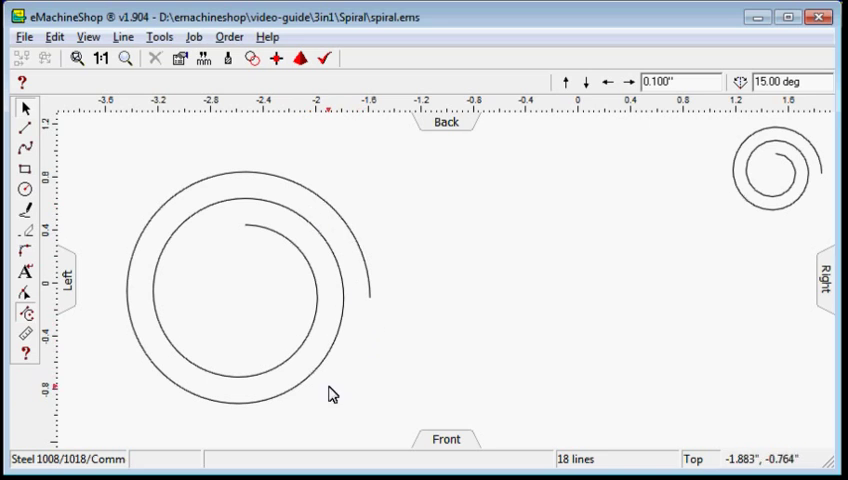